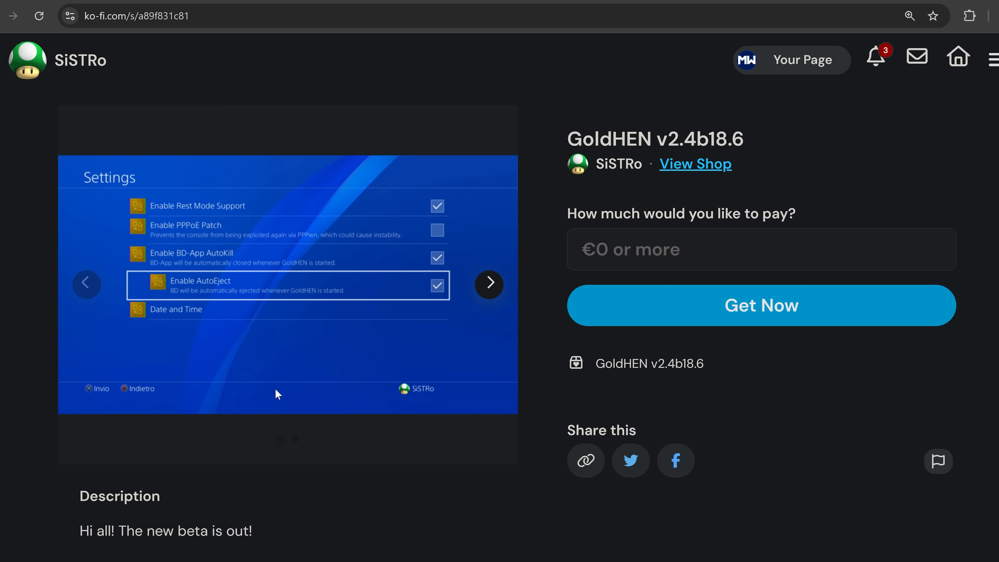
mouse_move(287, 384)
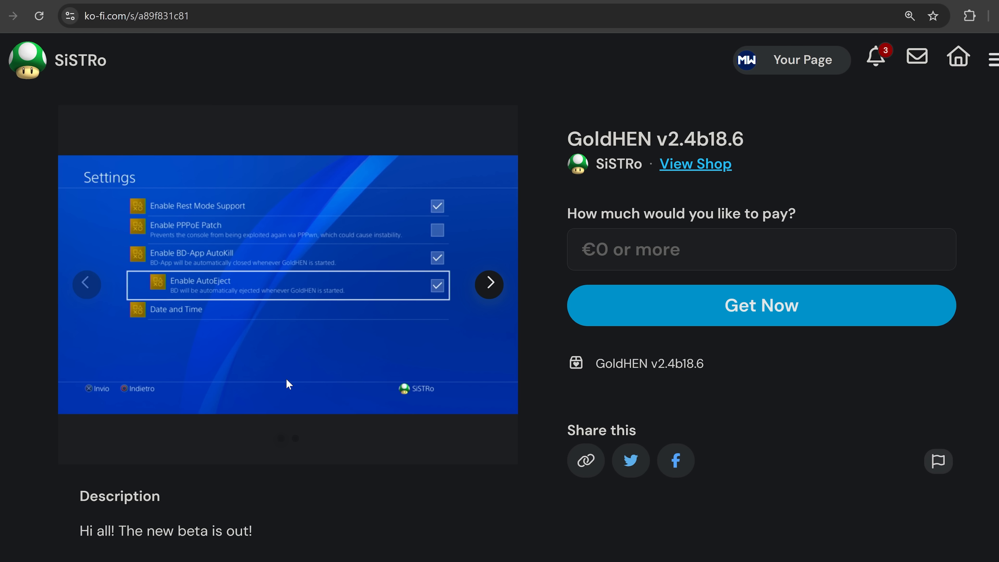
mouse_move(295, 380)
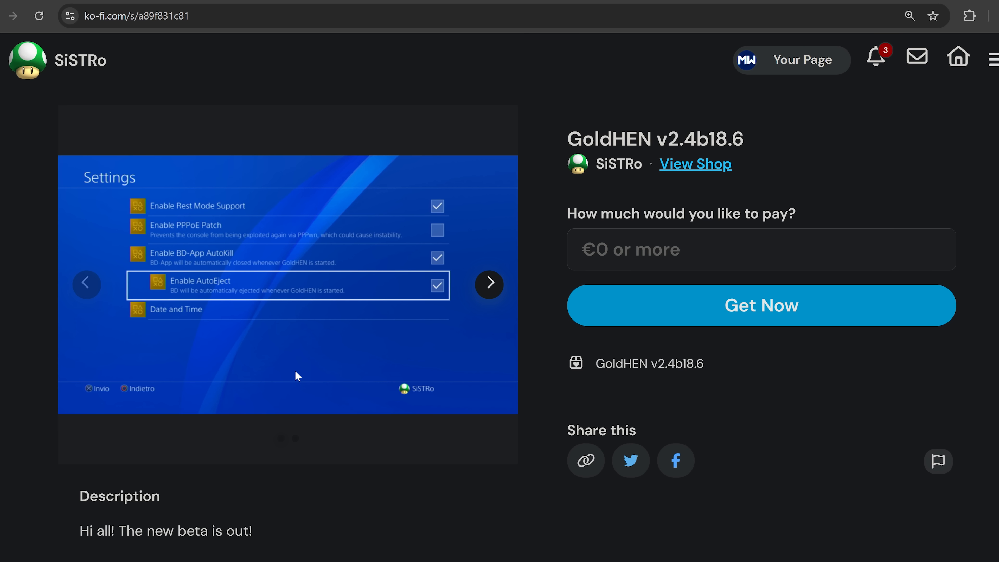
mouse_move(291, 353)
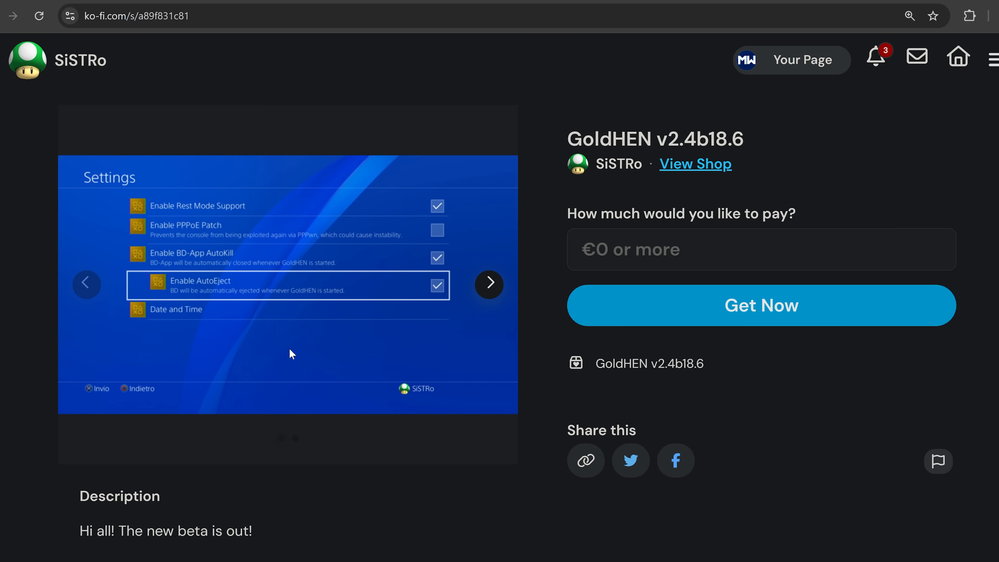
mouse_move(309, 344)
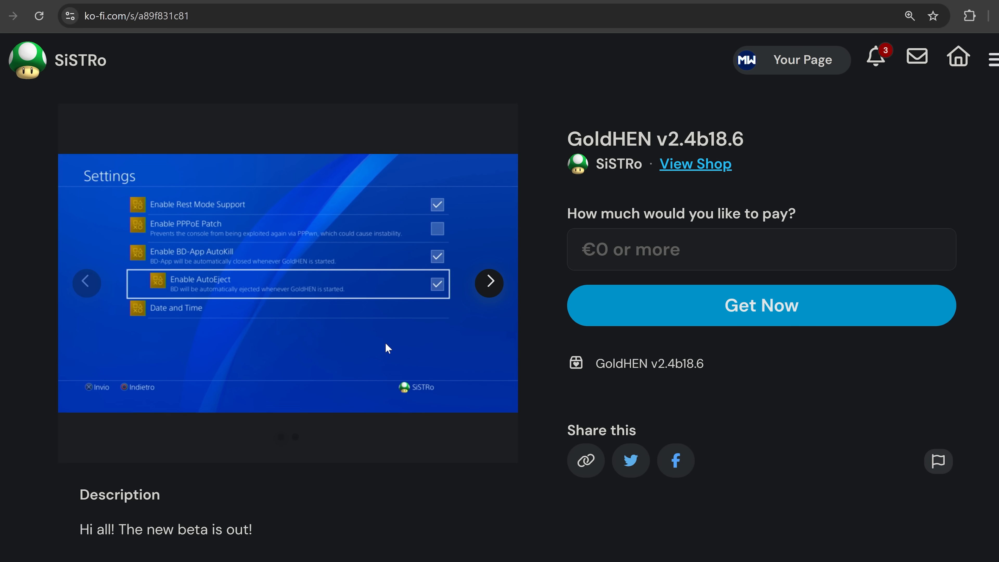
Step: Browse USB (E:) to show the 278 KB payload.bin file on the drive
scroll("down", 3)
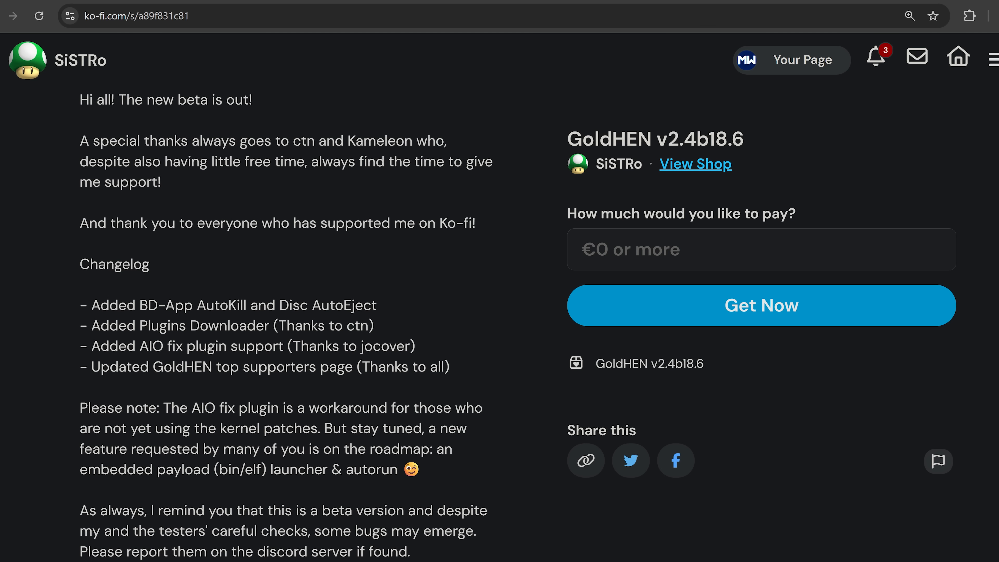
mouse_move(344, 321)
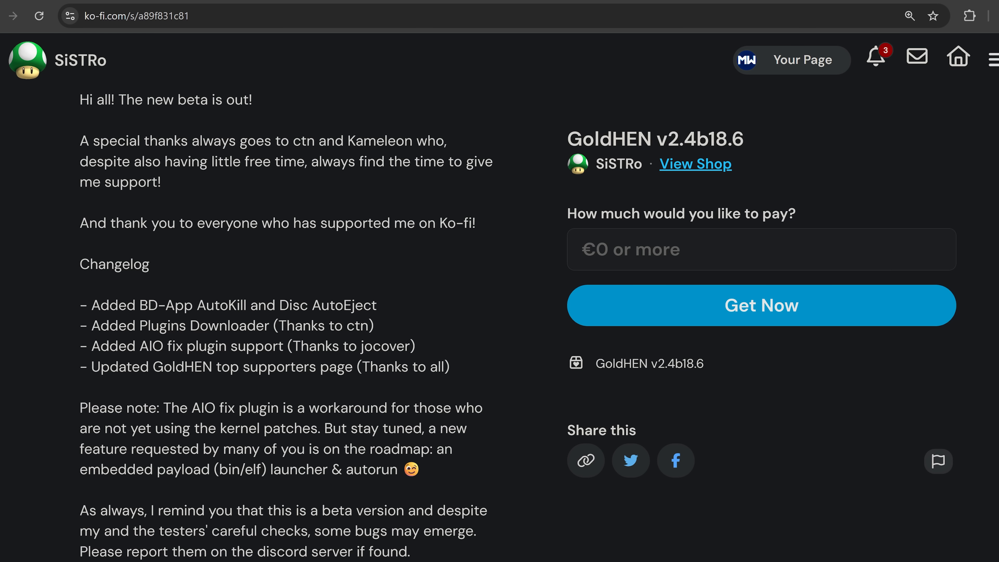
mouse_move(54, 355)
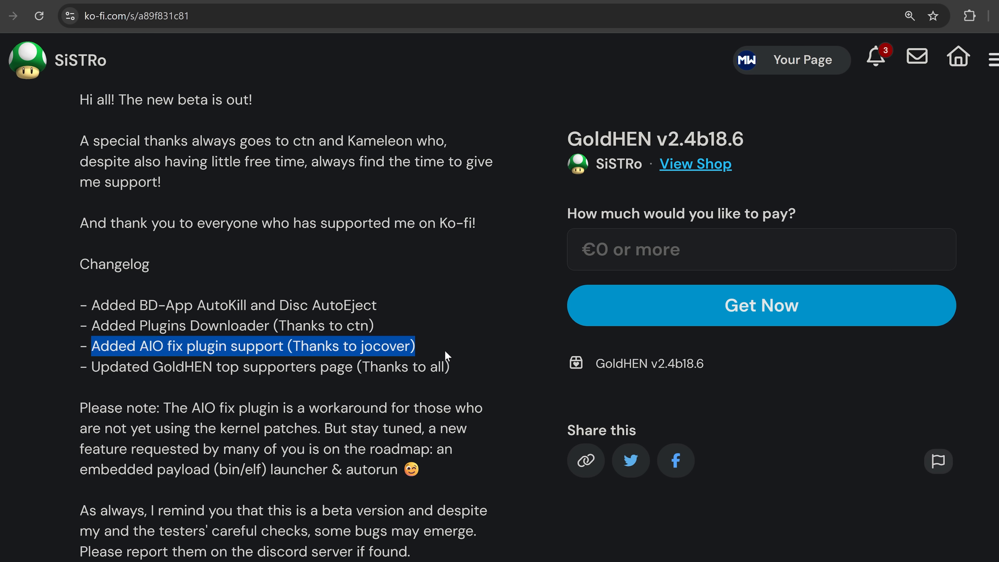
mouse_move(420, 337)
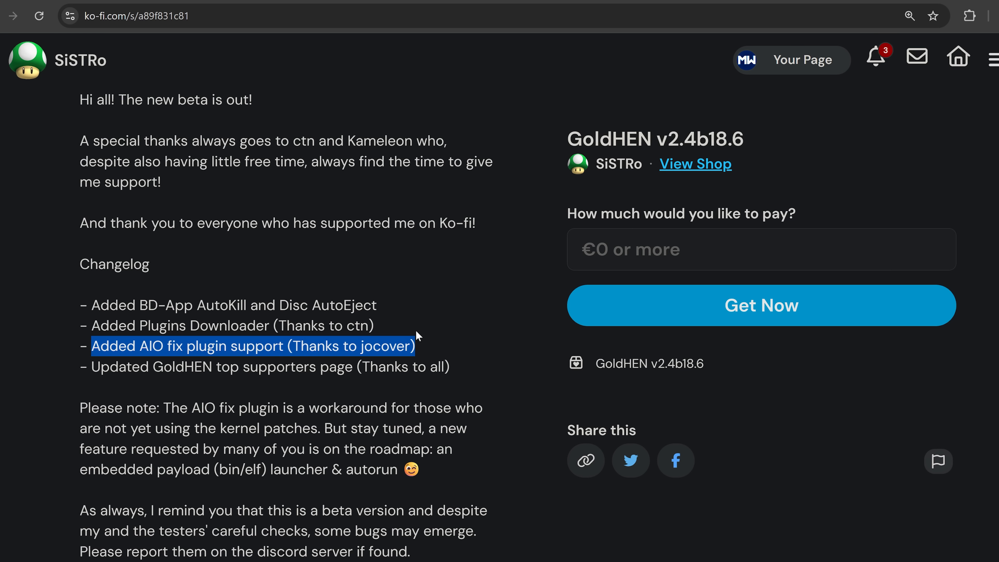
mouse_move(433, 350)
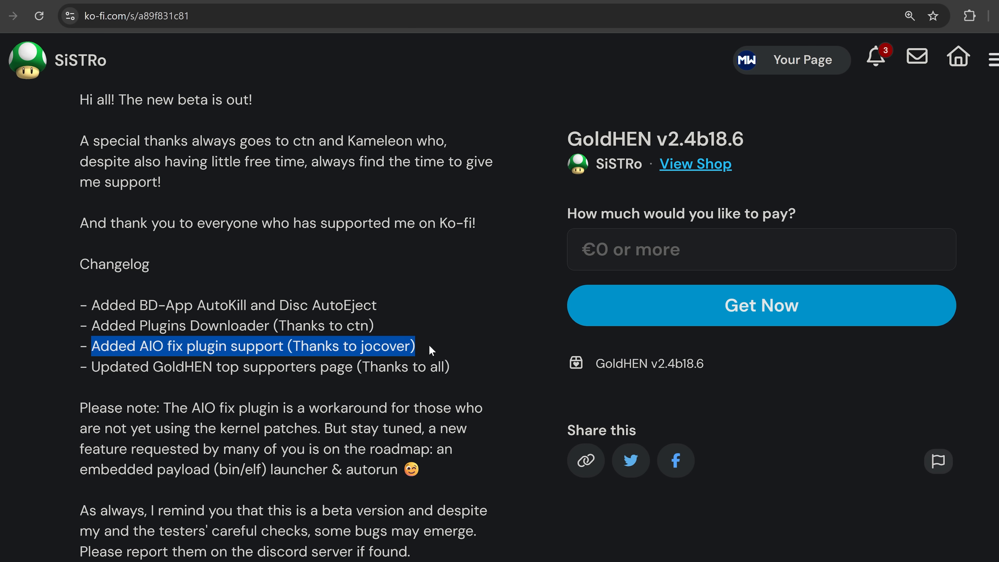
scroll("down", 3)
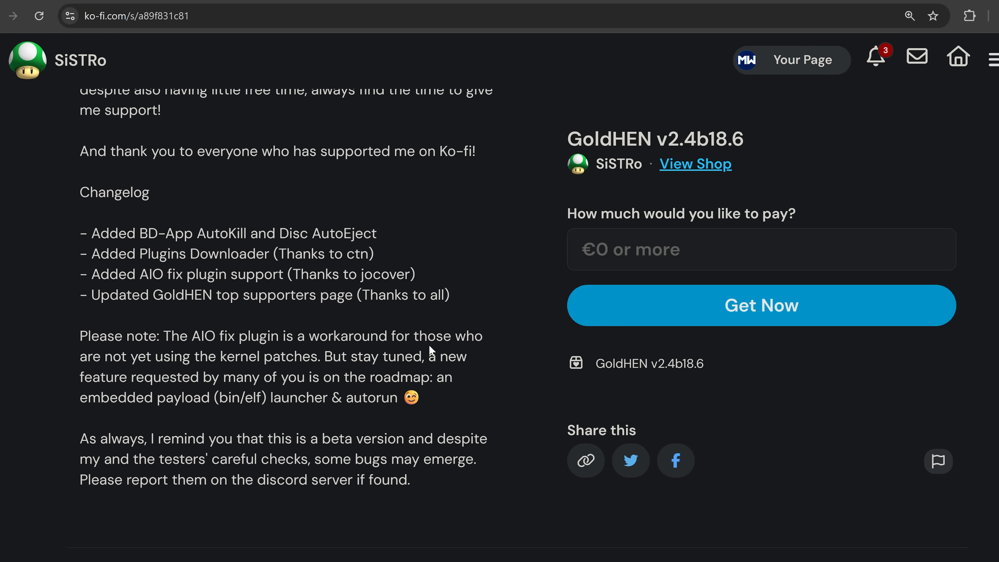
left_click_drag(102, 295, 449, 295)
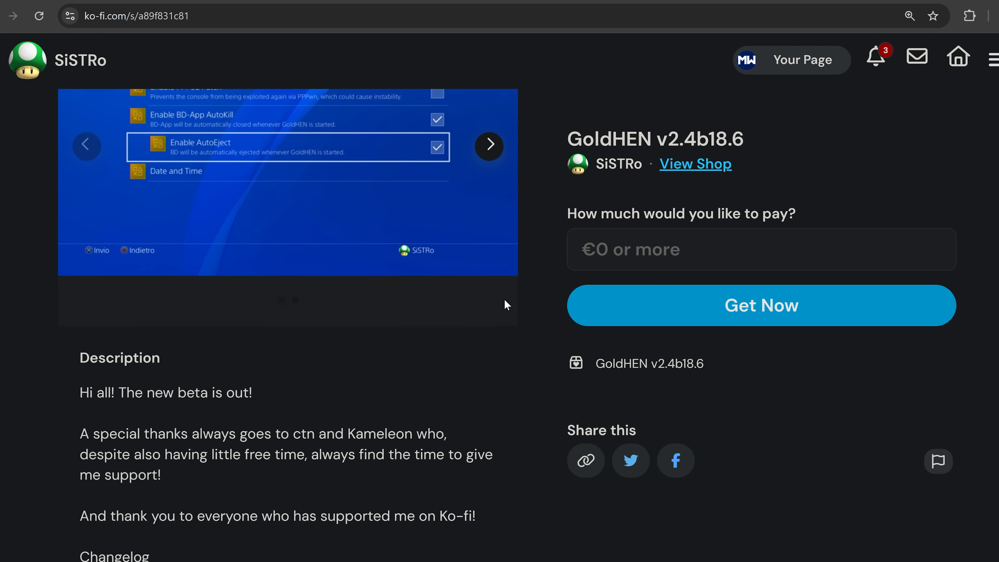
scroll("down", 3)
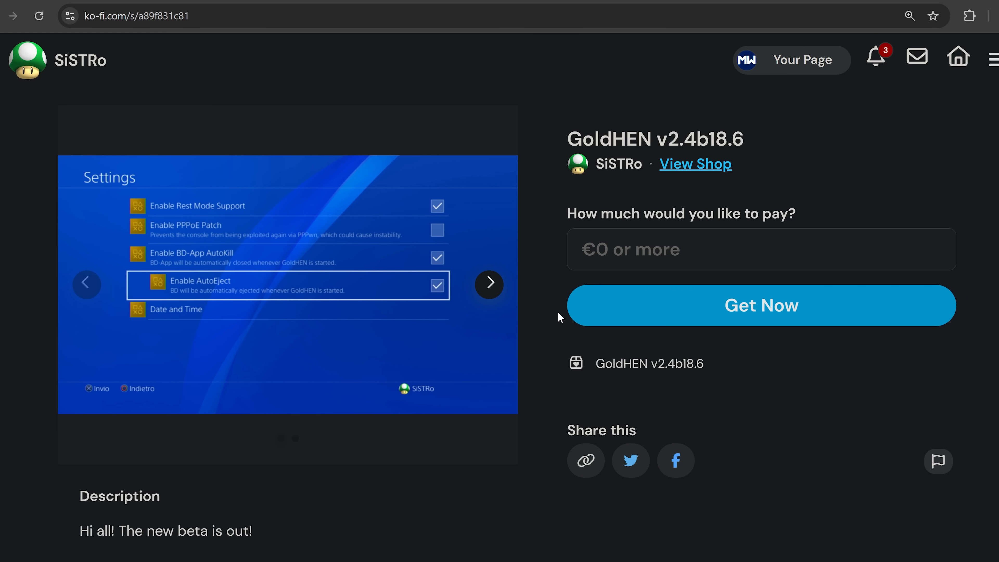
mouse_move(593, 292)
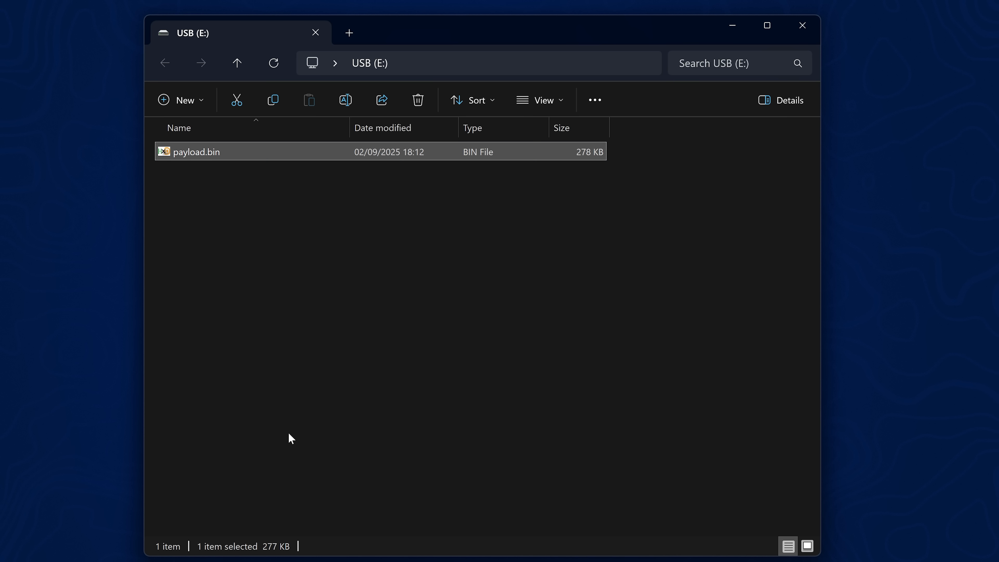
mouse_move(193, 164)
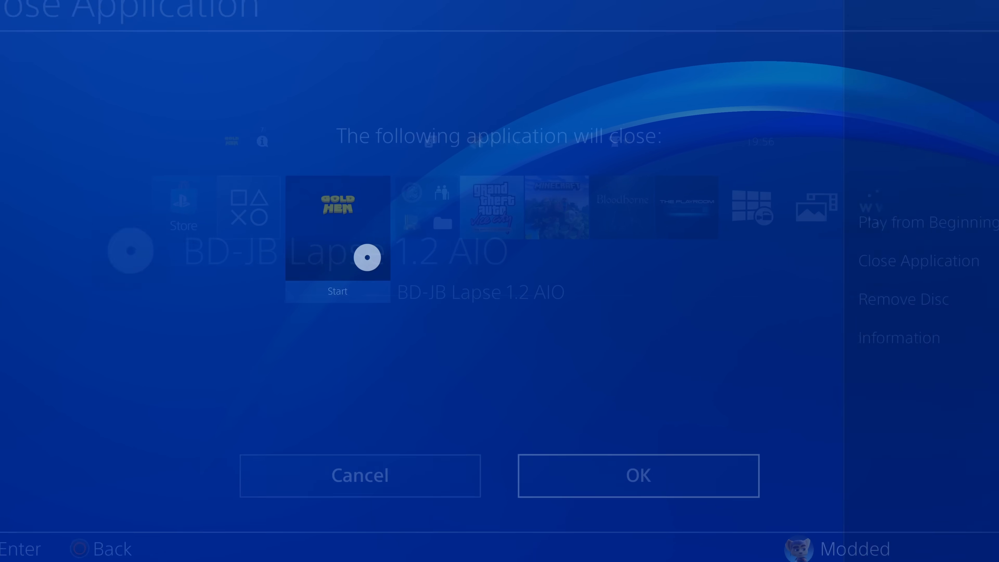
Step: Start GoldHEN from the PS4 home screen after closing the BD-JB Lapse disc app
left_click(638, 475)
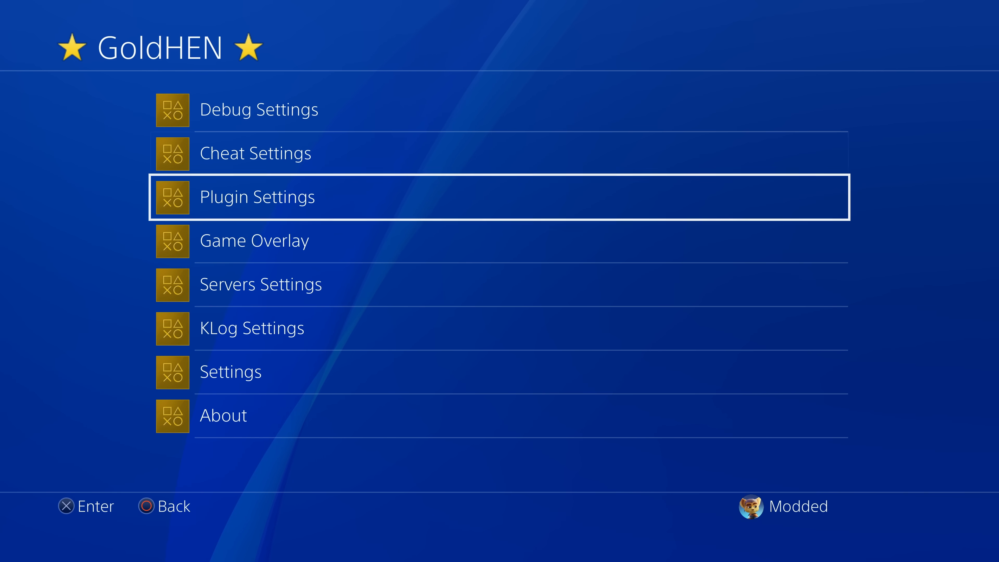
Step: Review the Plugin Settings options and keep Net [GitHub] as the plugin source
left_click(257, 196)
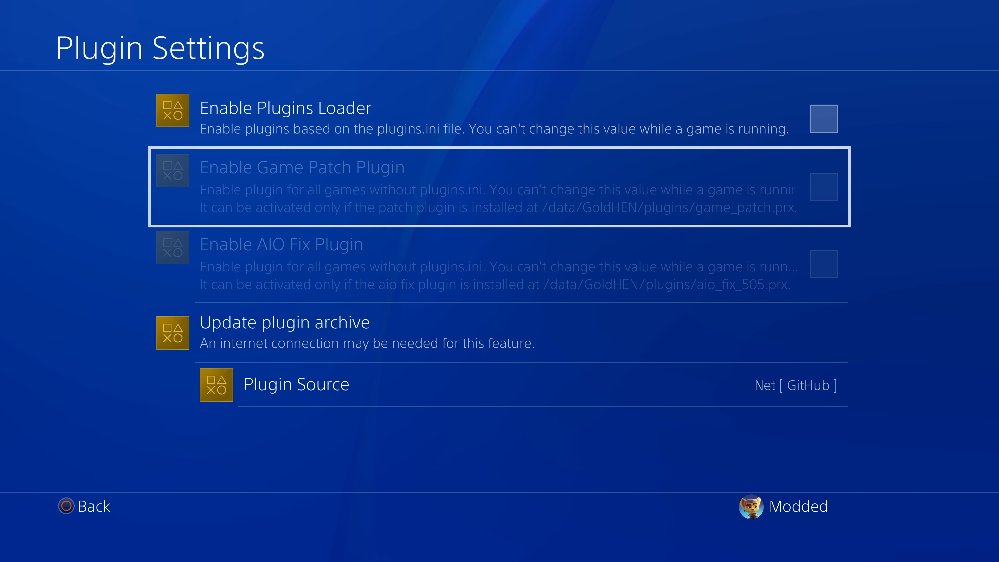
key("Down")
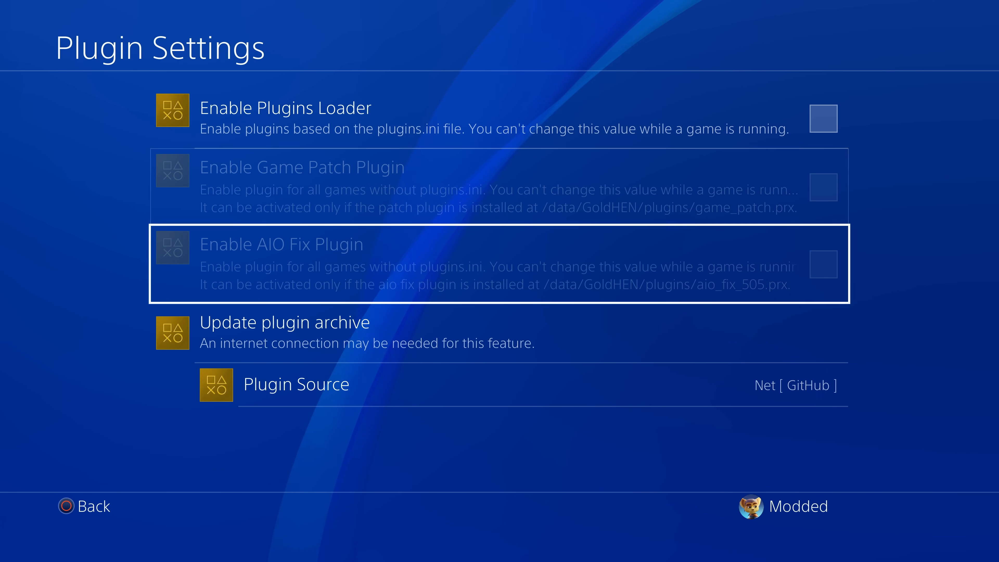
key("up")
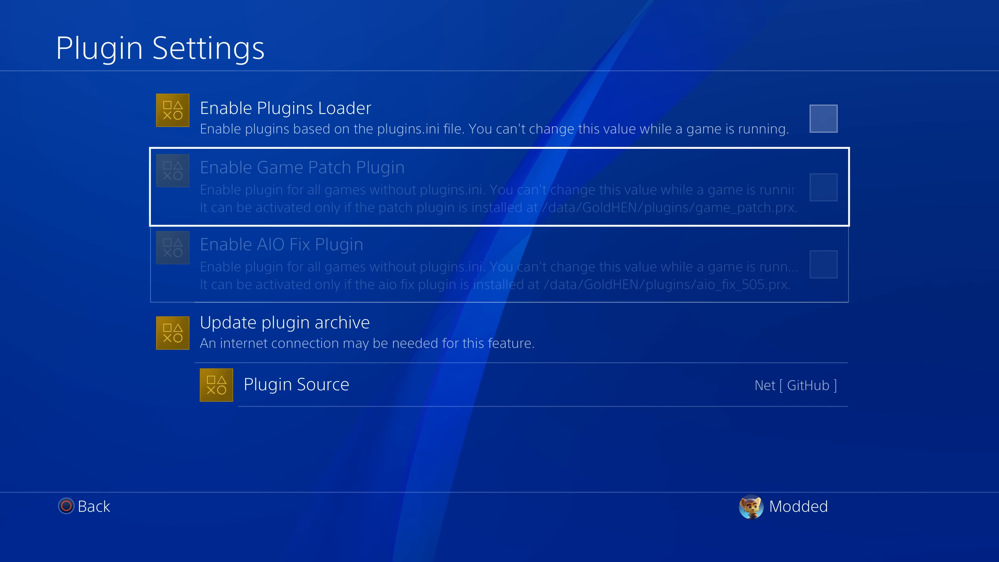
key("down")
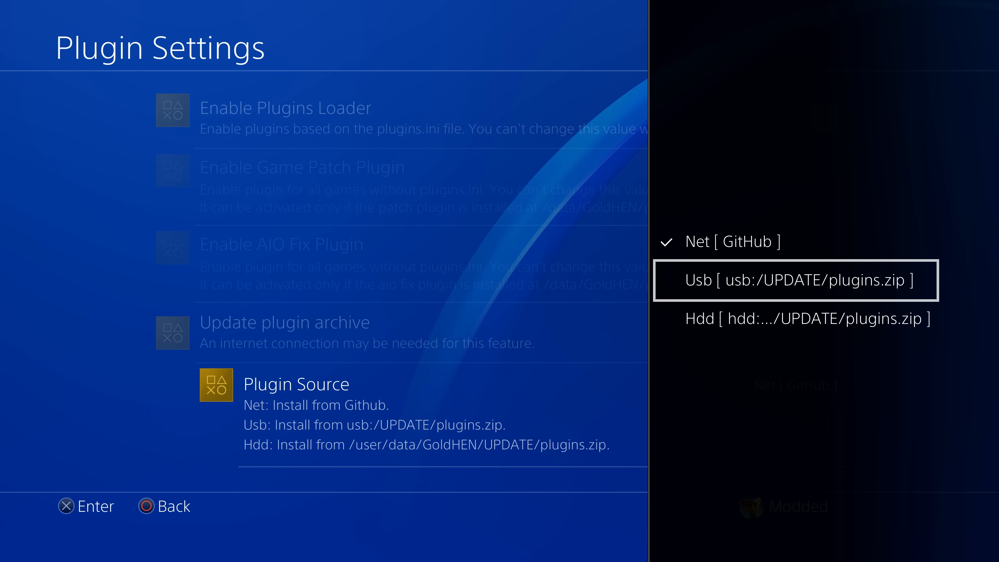
key("down")
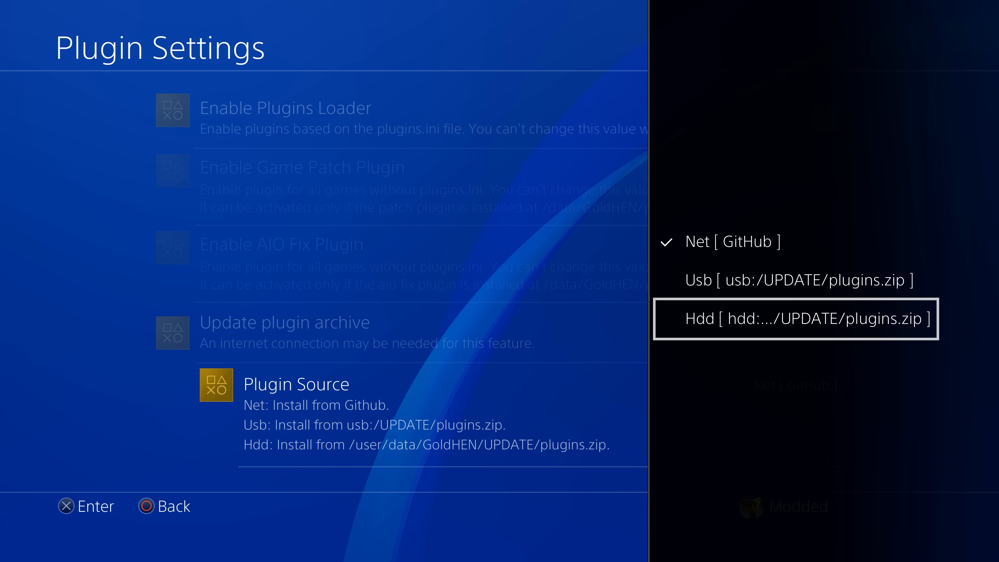
key("Up")
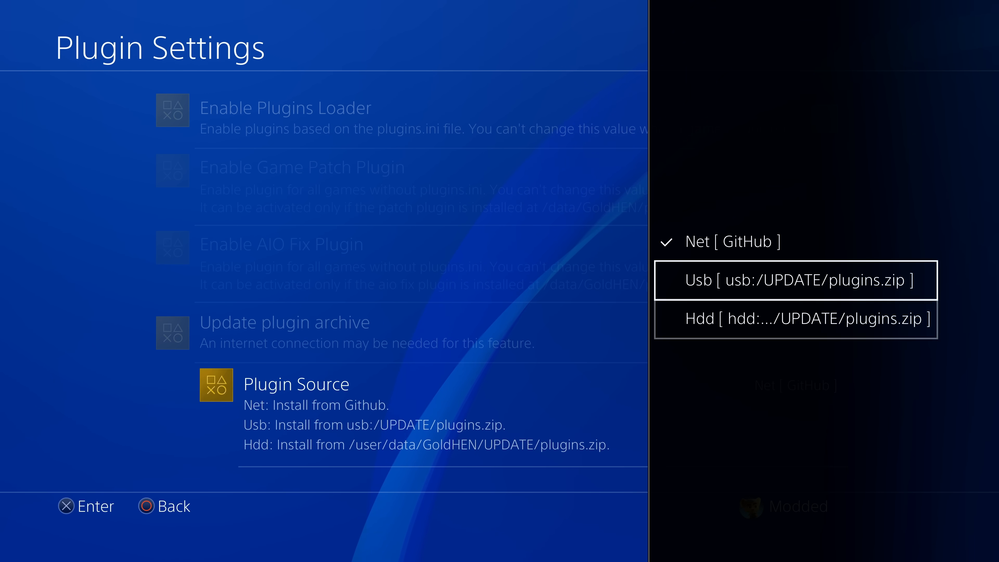
key("up")
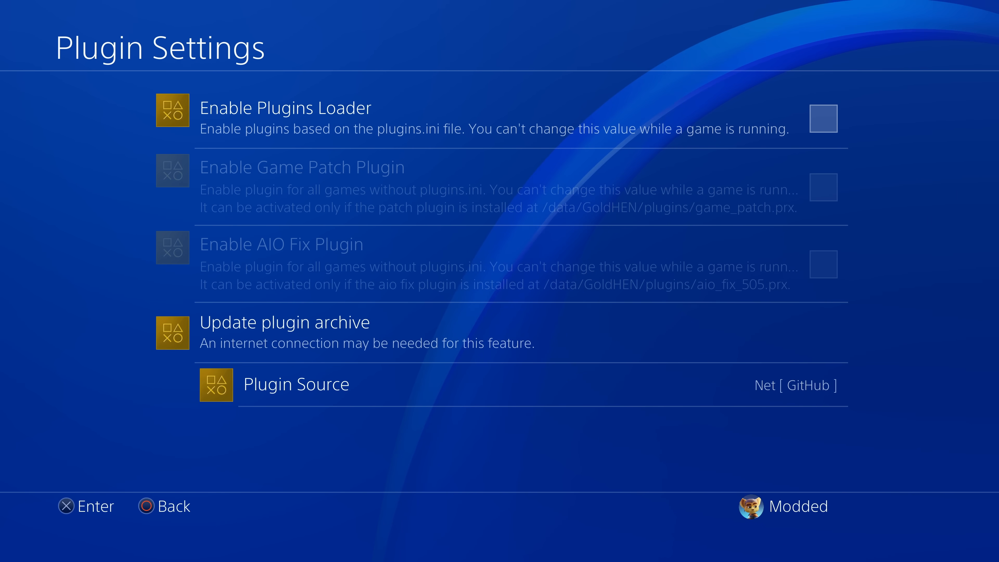
Step: Switch on Enable Plugins Loader and Enable Game Patch Plugin
left_click(283, 333)
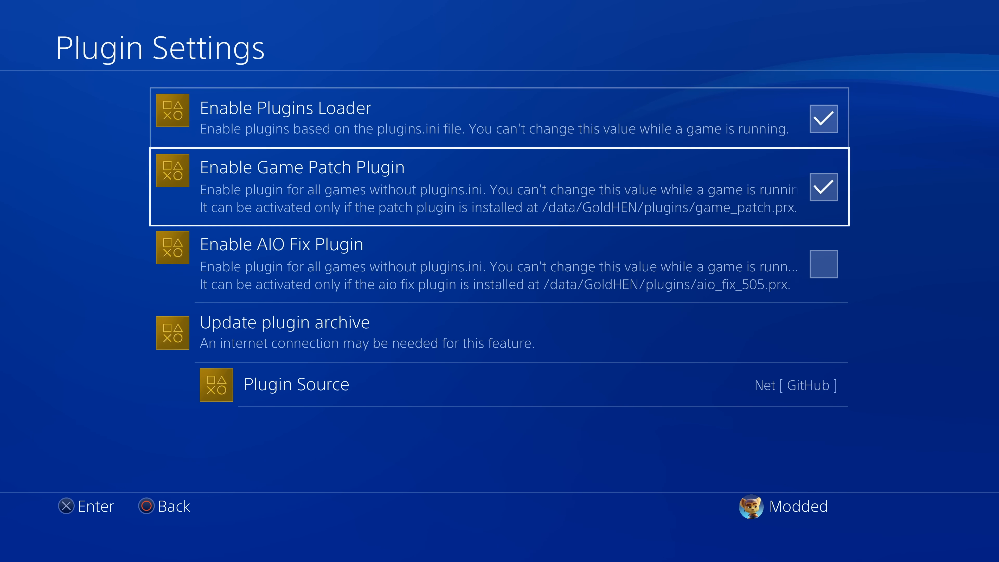
Step: Leave Enable AIO Fix Plugin off and back out to the GoldHEN main menu
key("down")
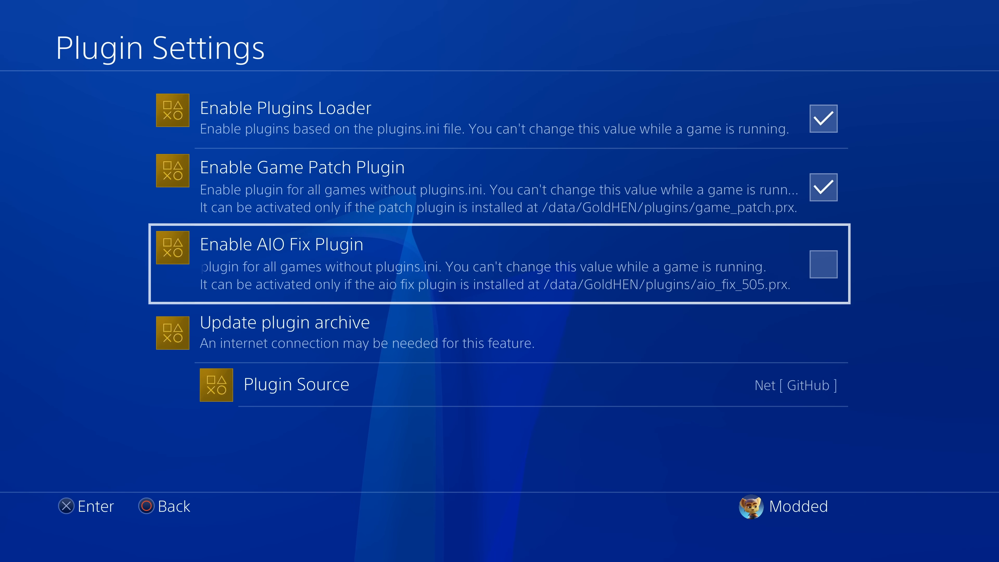
key("Circle")
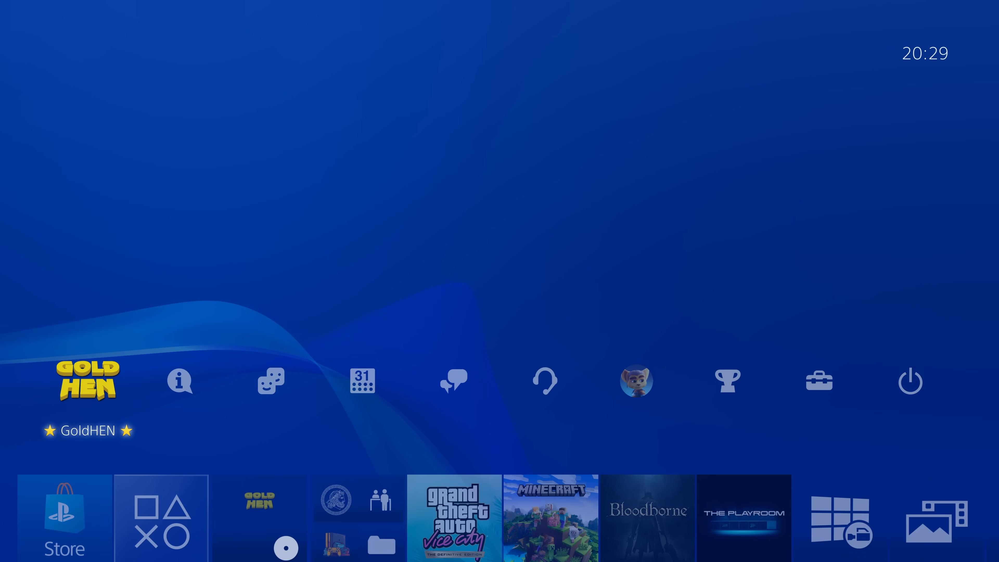
left_click(82, 380)
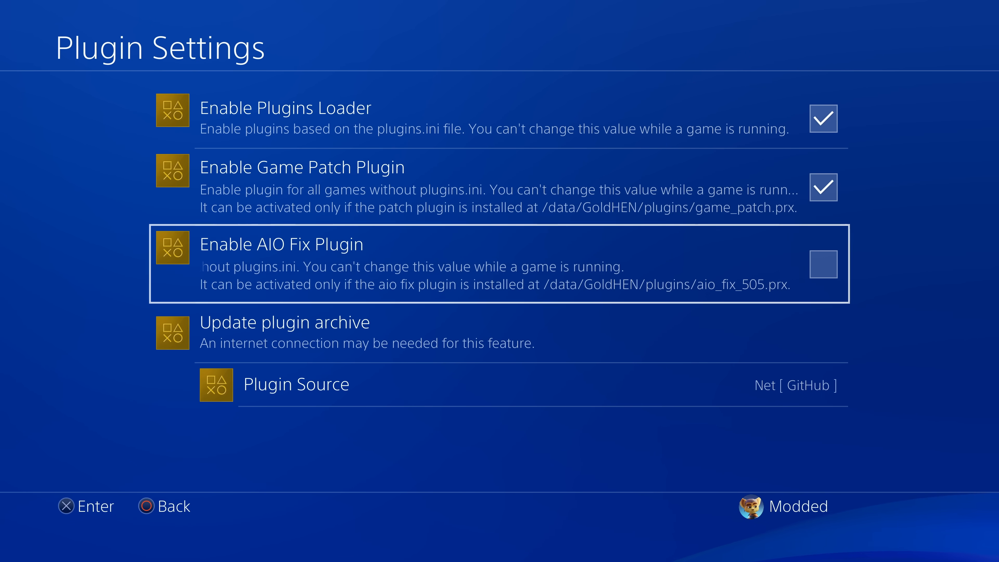
key("Up")
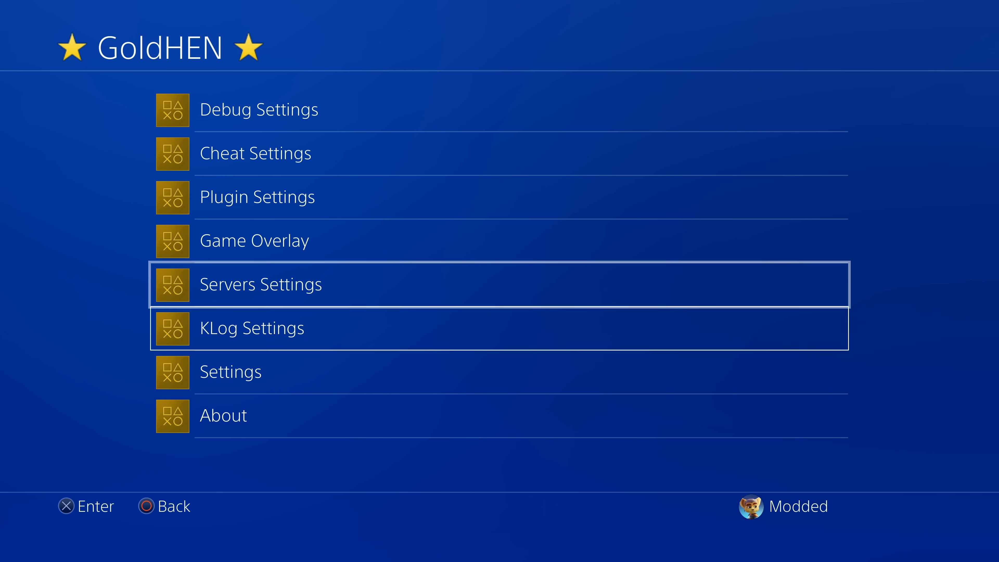
Step: Switch on Enable BD-App AutoKill in Settings, leaving Enable AutoEject off
left_click(230, 372)
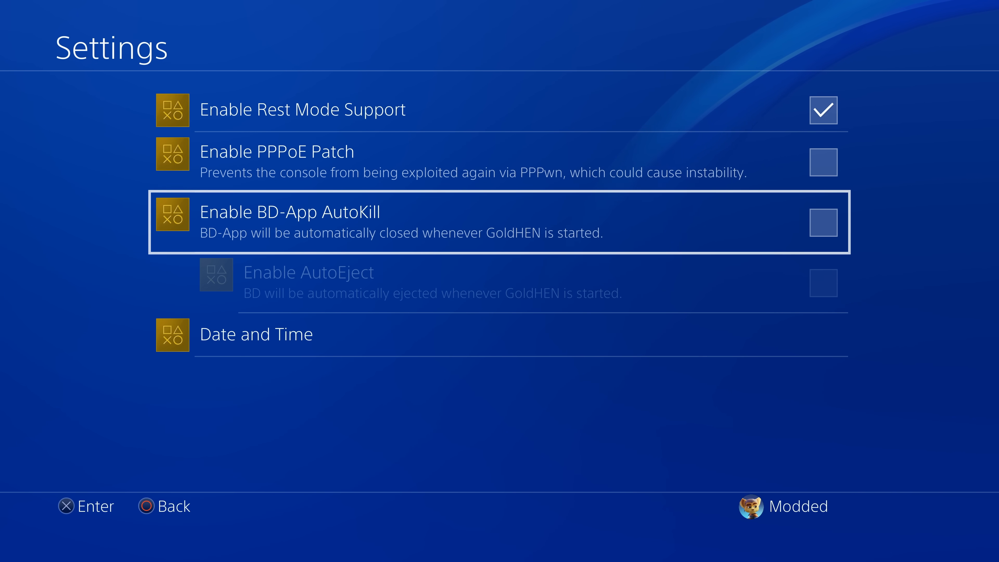
left_click(823, 222)
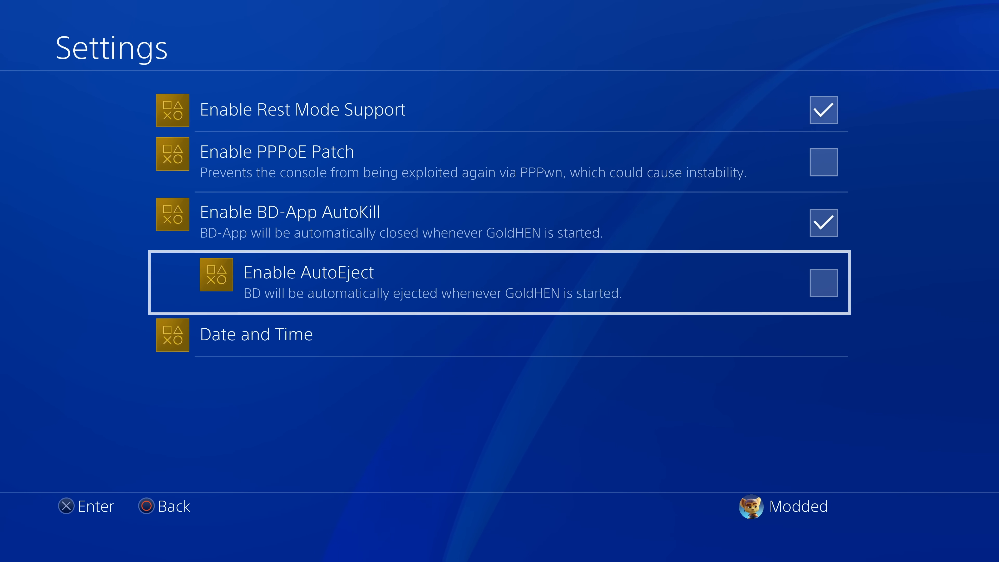
left_click(822, 282)
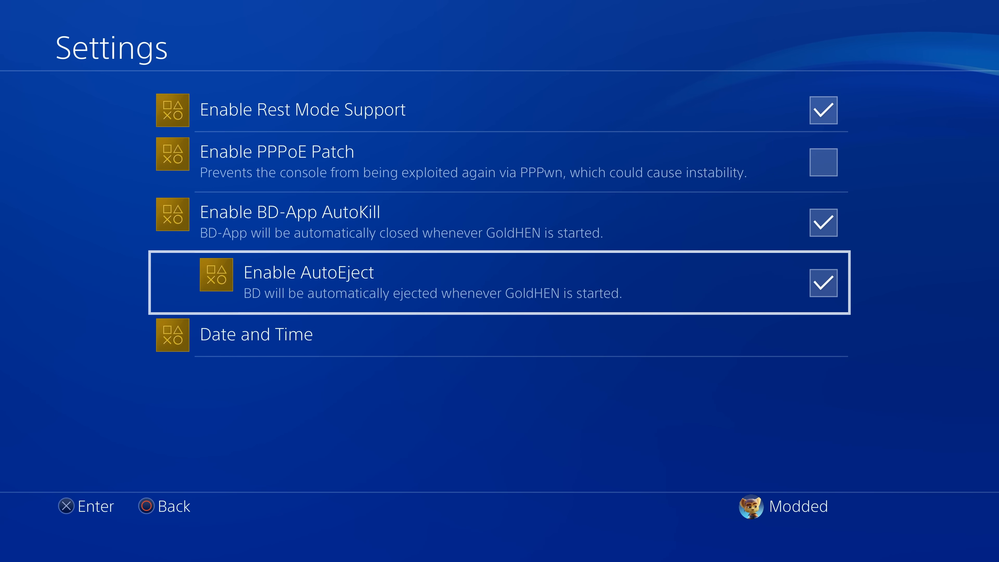
left_click(822, 283)
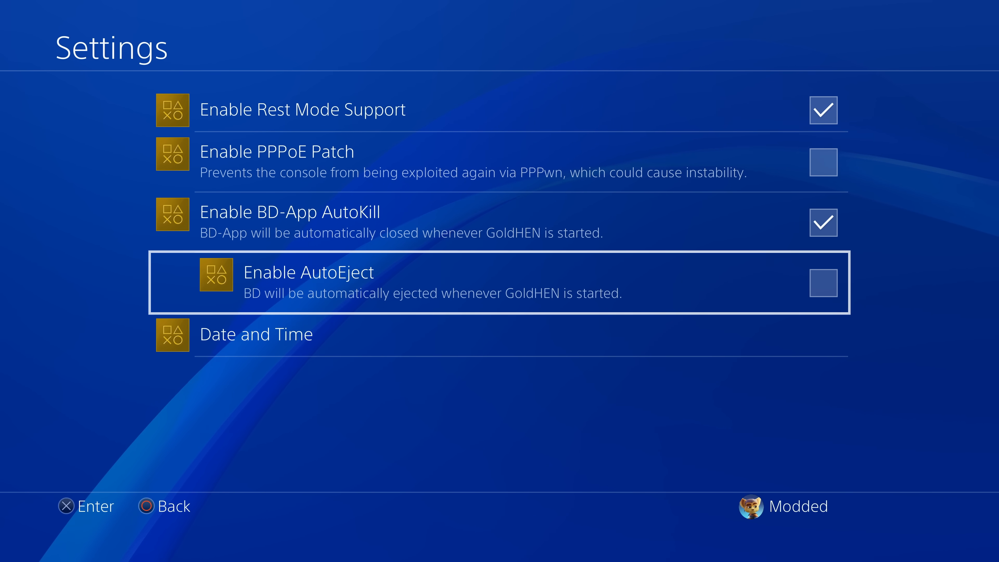
left_click(823, 282)
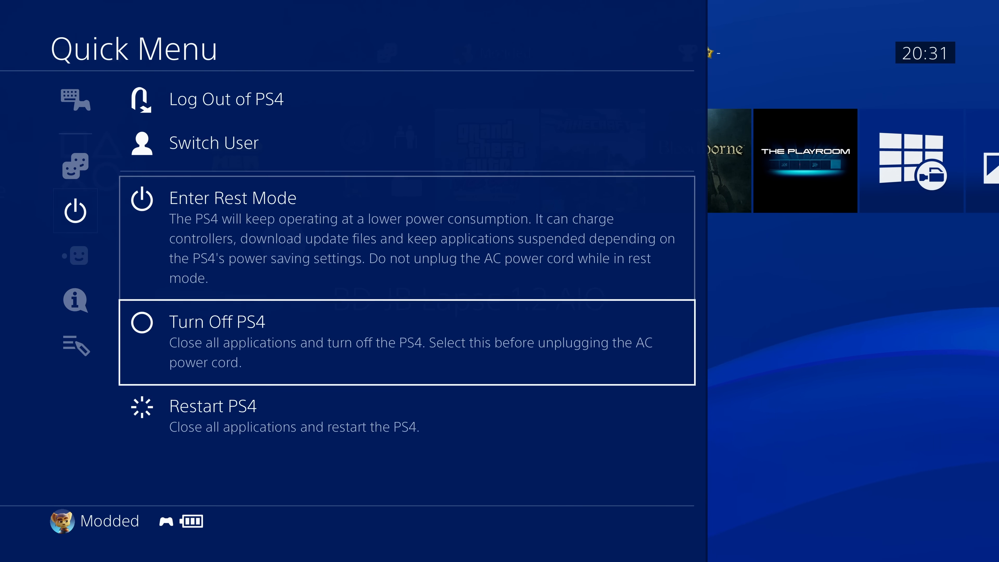
Step: Restart the PS4 from the Quick Menu power options and return to the home screen
left_click(213, 406)
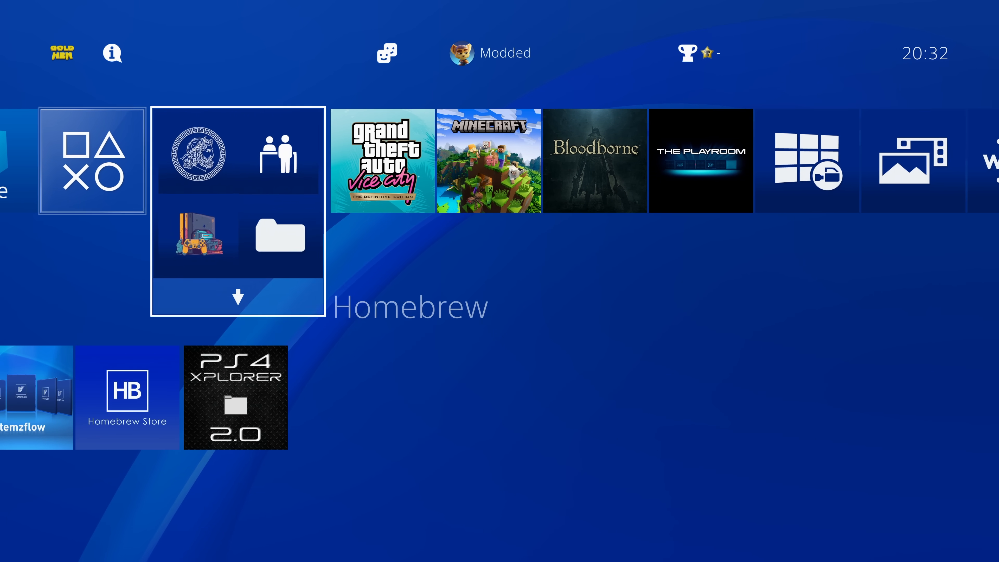
Step: Select the GoldHEN entry on the home screen to reopen its main menu
key("Left")
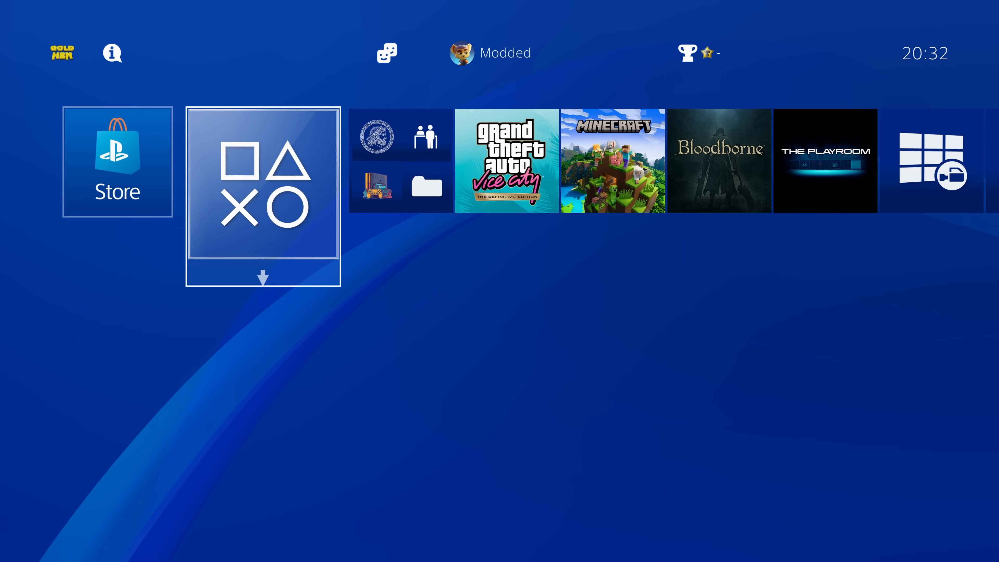
scroll("right", 3)
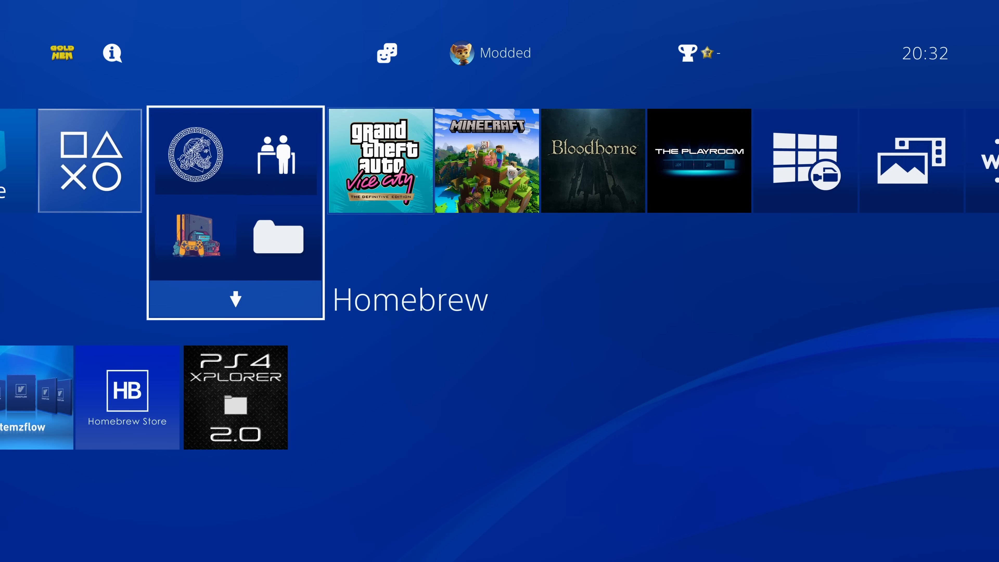
scroll("left", 3)
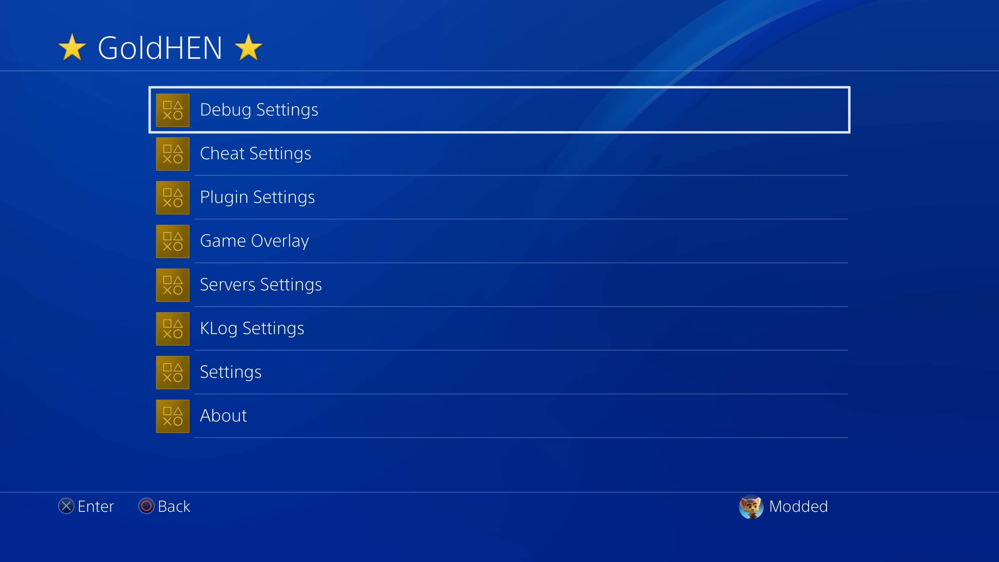
Step: Show the Supporters list from GoldHEN's About page and scroll through the names
left_click(255, 153)
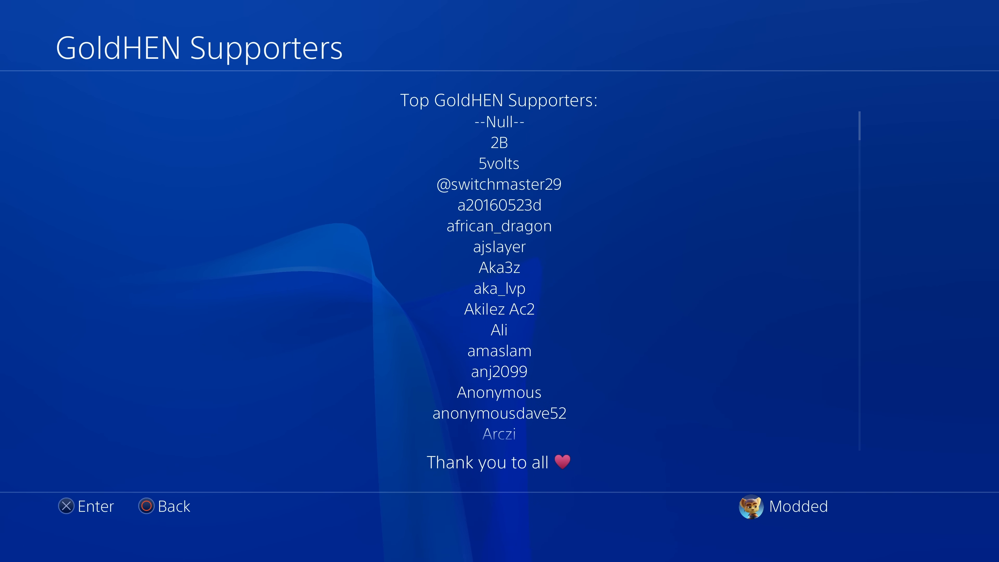
scroll("down", 3)
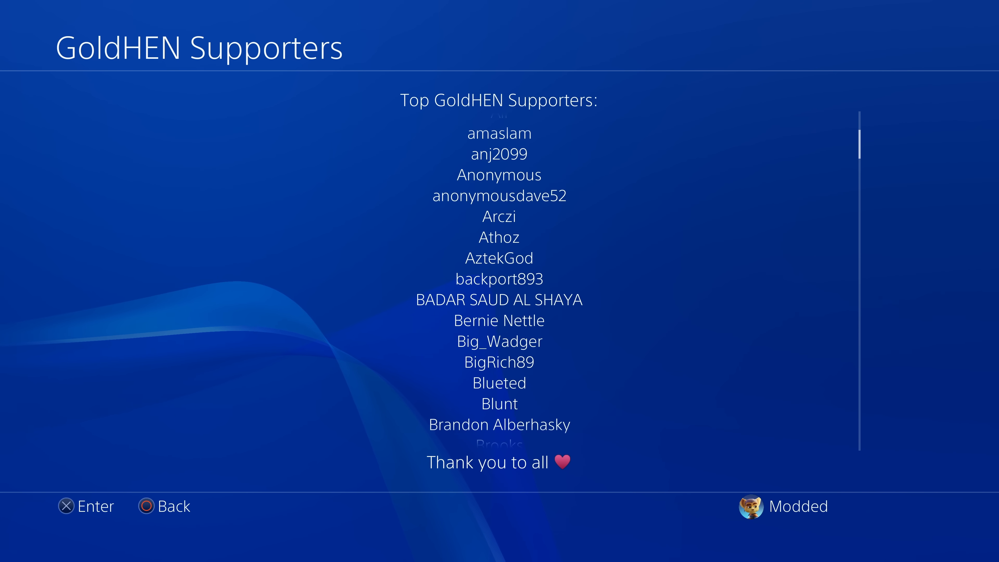